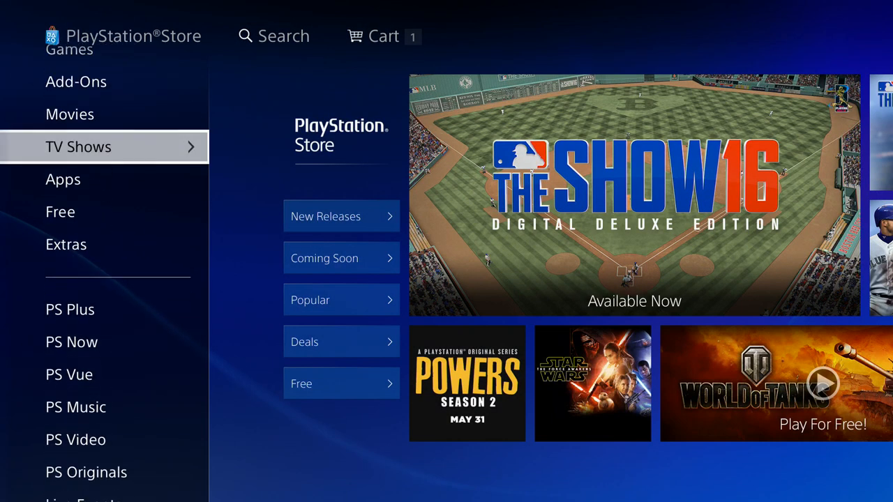
List PS4 avatars sorted newest first and scroll to April Fools - Invisible Avatar
click(65, 244)
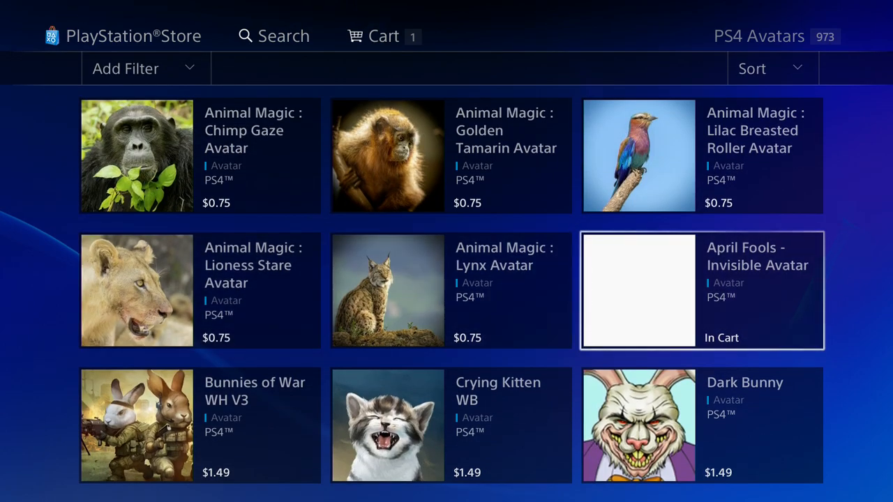
click(772, 68)
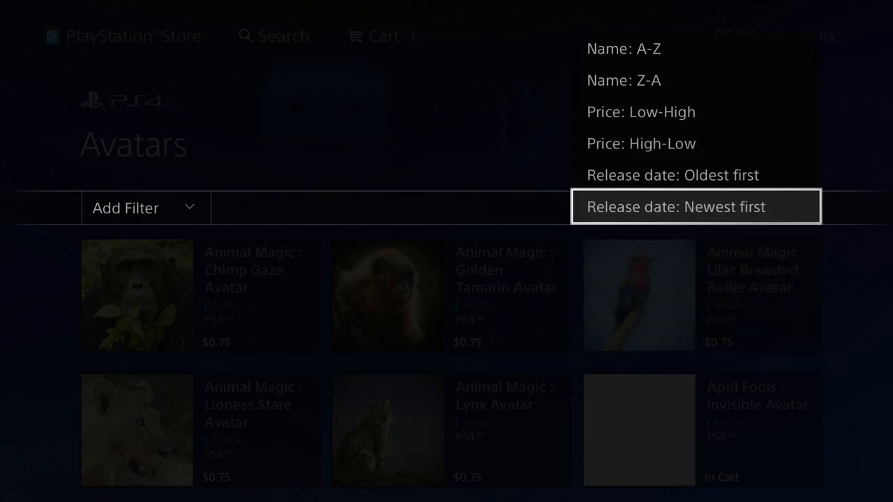
click(695, 206)
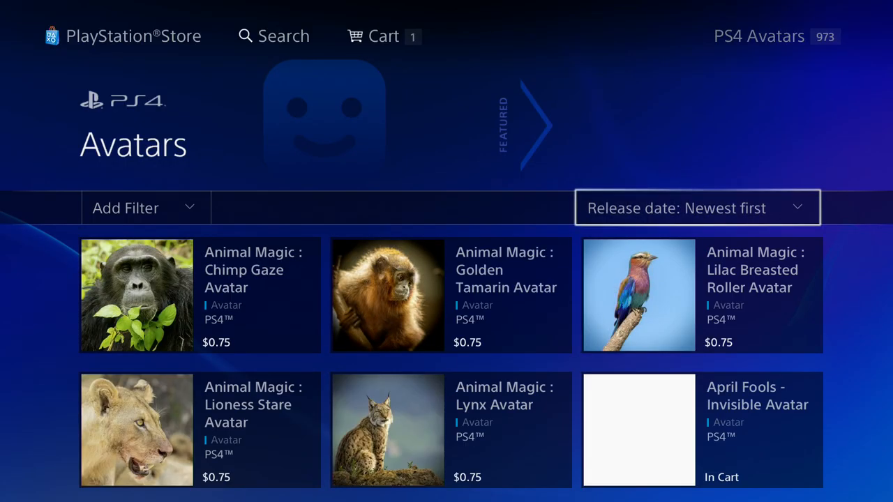
scroll(down, 3)
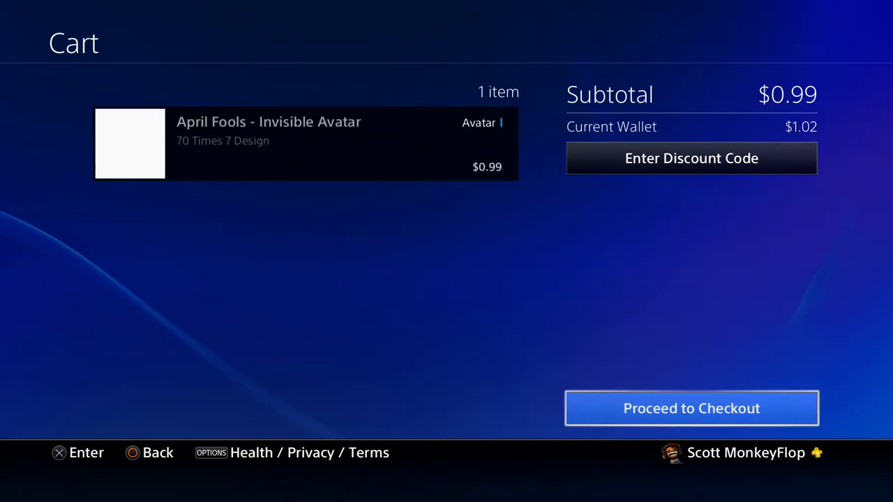
Check out and pay $0.99 from the wallet for the Invisible Avatar
click(690, 408)
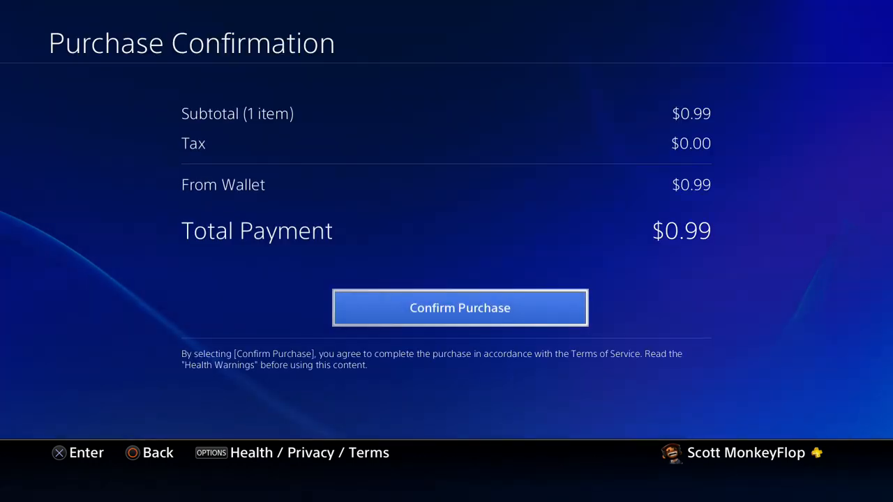
click(460, 308)
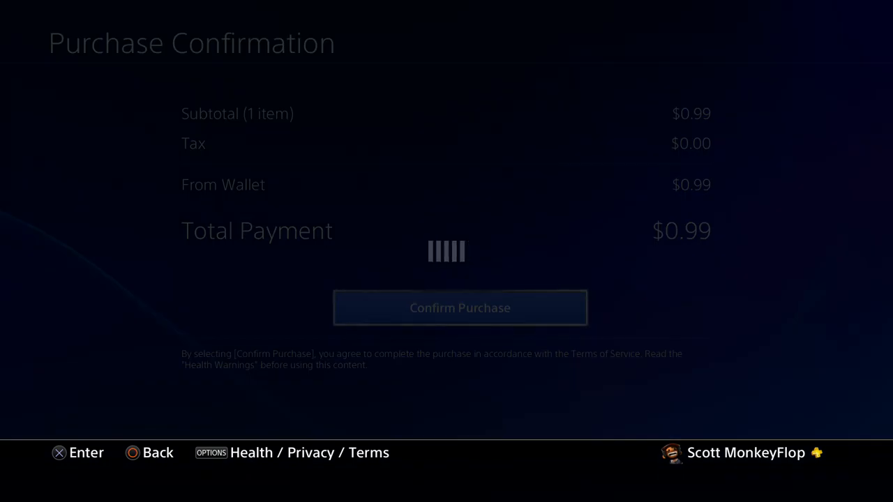
click(460, 307)
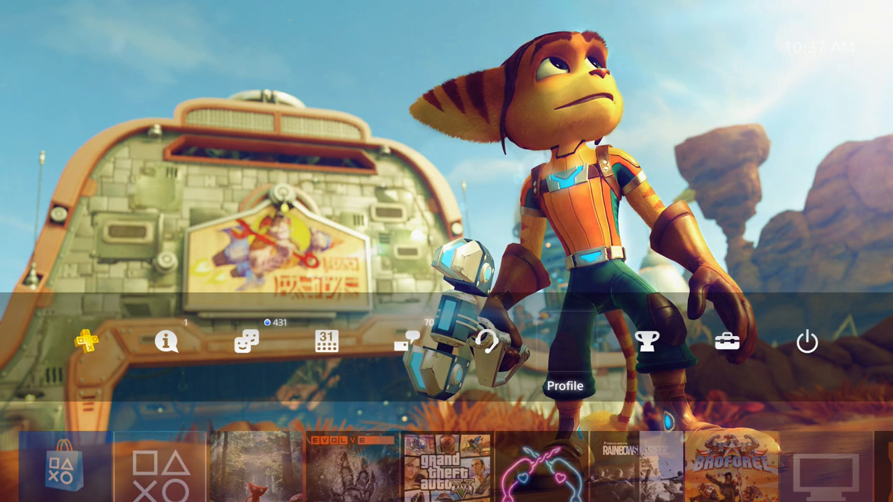
click(566, 341)
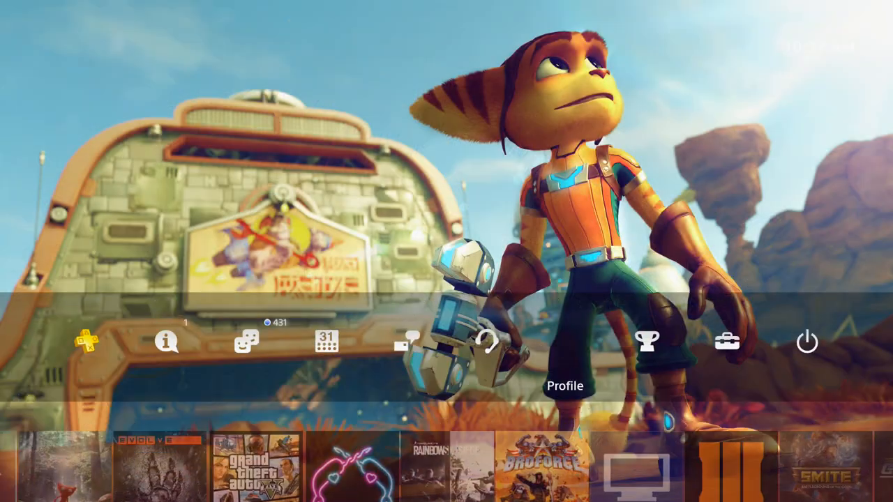
click(565, 342)
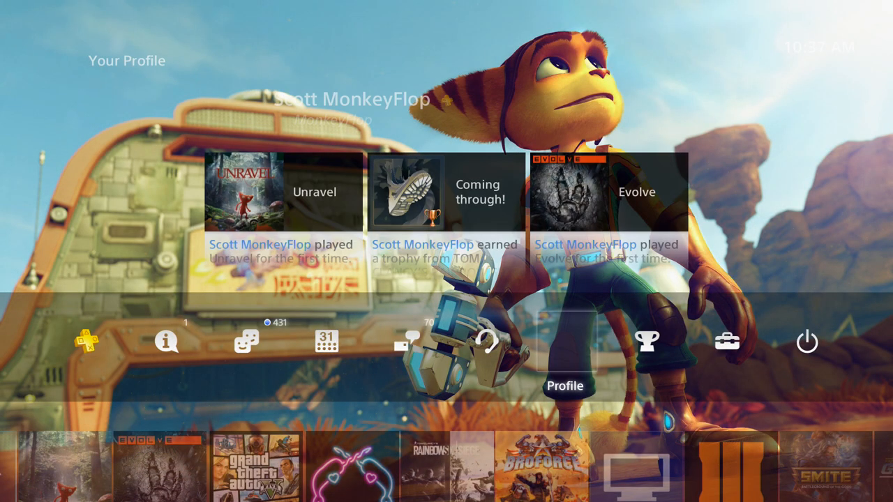
click(566, 342)
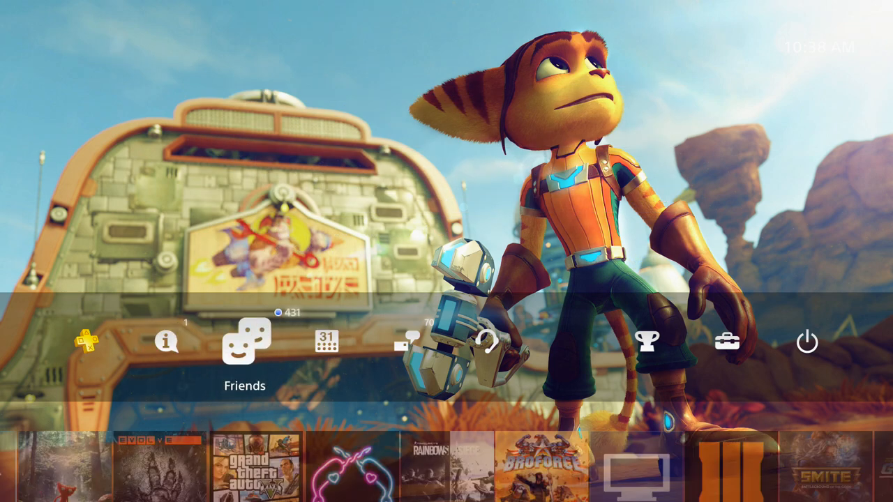
Scroll through the All Friends list, then bring up the Quick Menu
click(245, 341)
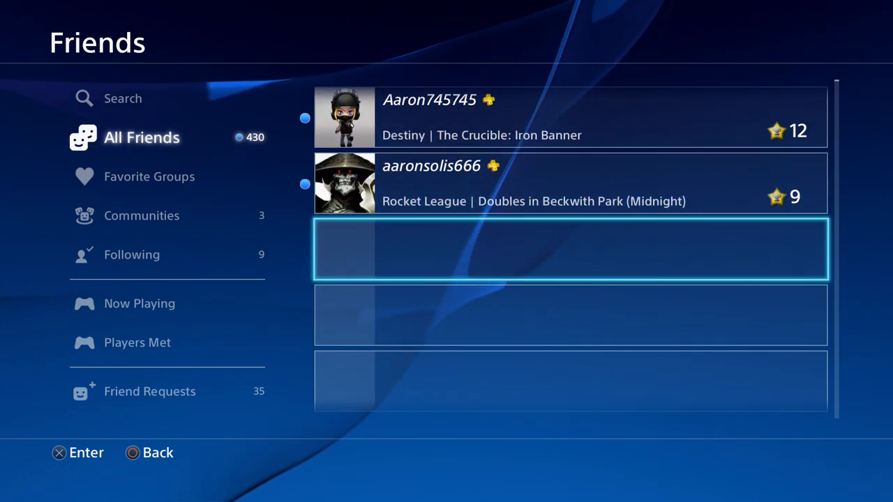
scroll(down, 3)
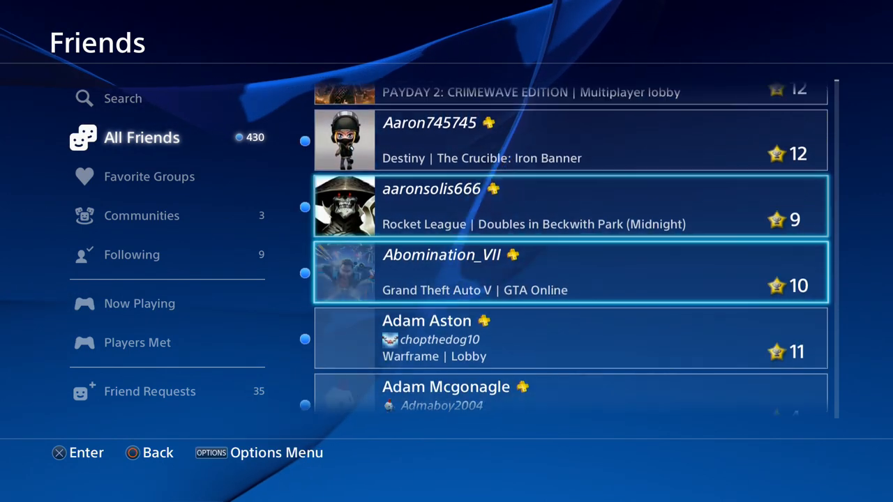
scroll(down, 3)
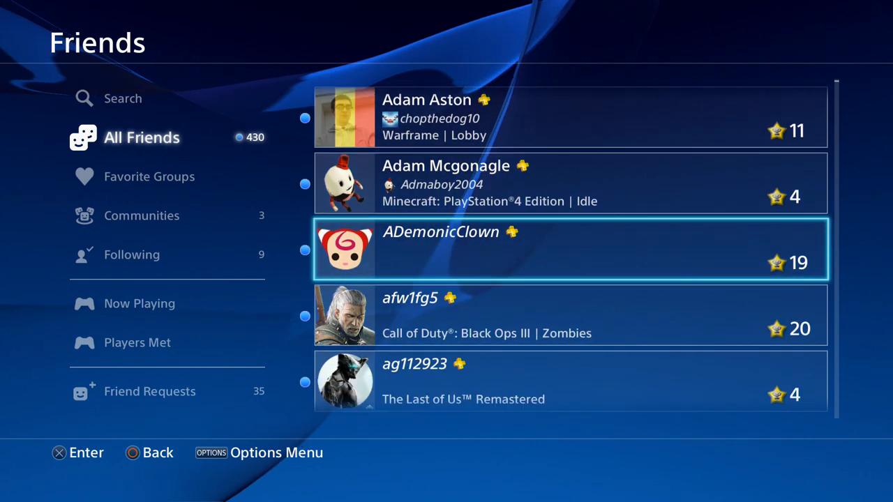
scroll(down, 3)
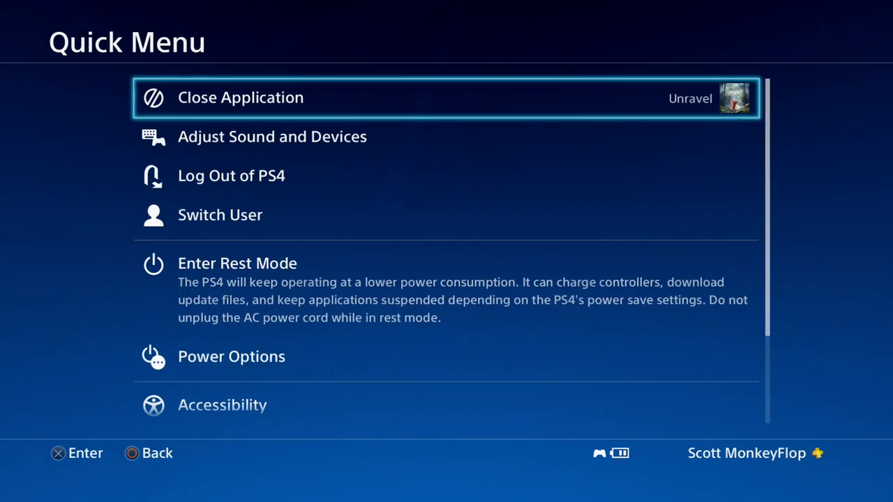
Switch from the Quick Menu to another user account
click(220, 214)
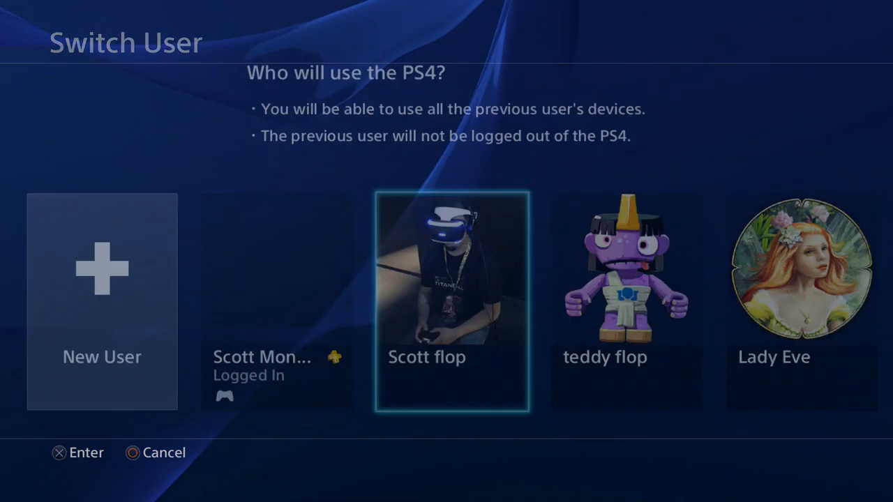
click(451, 302)
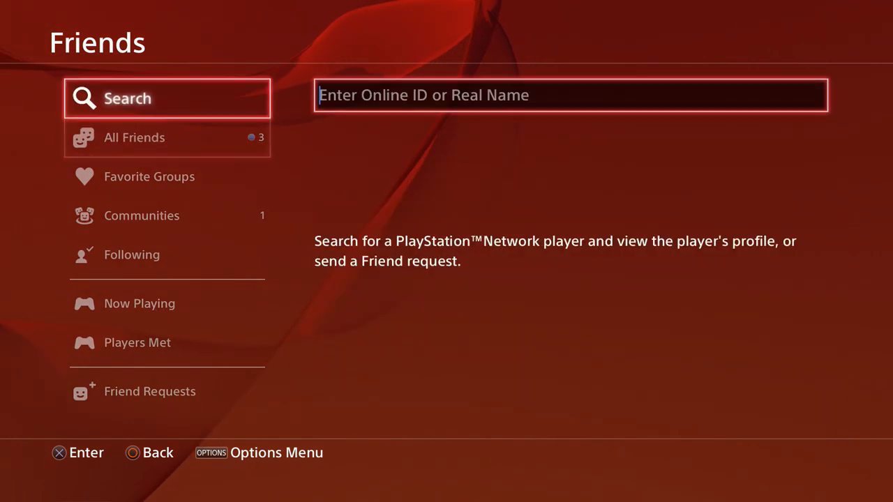
Search players for "mon" and open MonkeyFlop's profile from the results
click(570, 94)
text(mon)
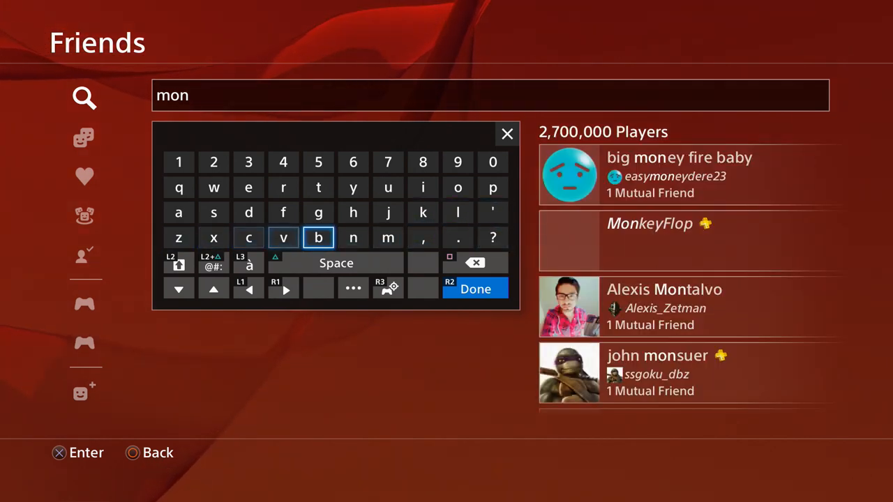
click(475, 289)
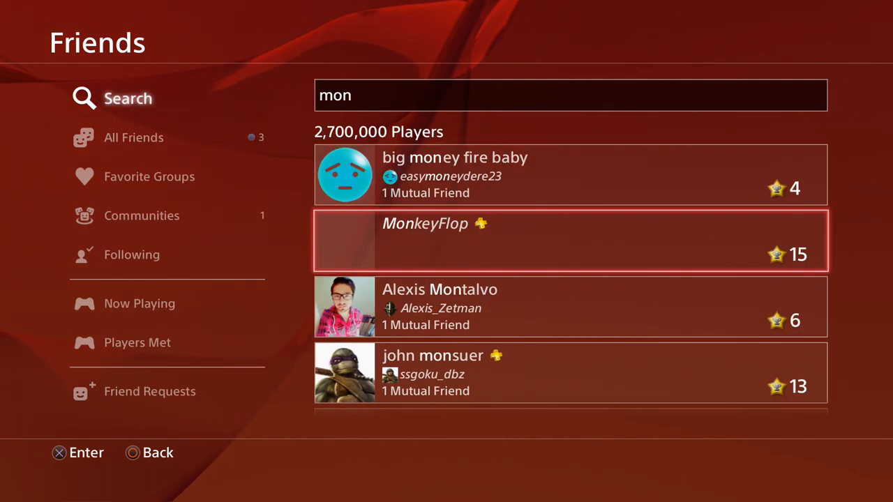
click(569, 240)
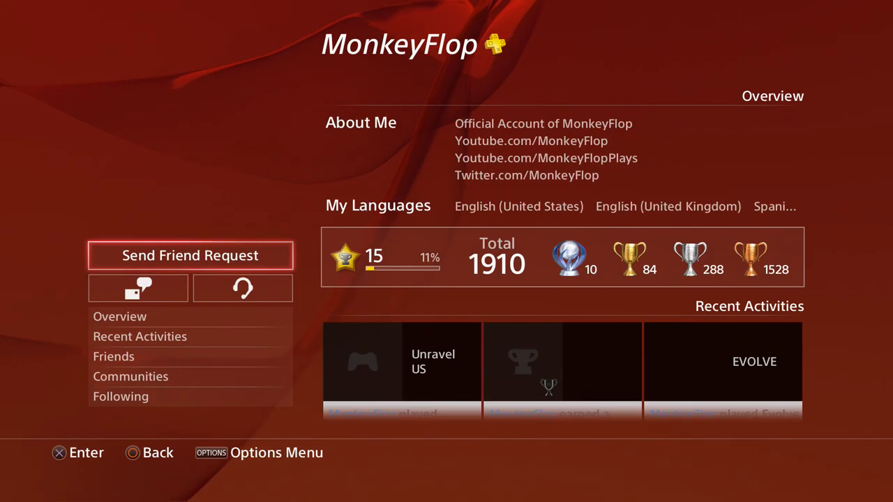